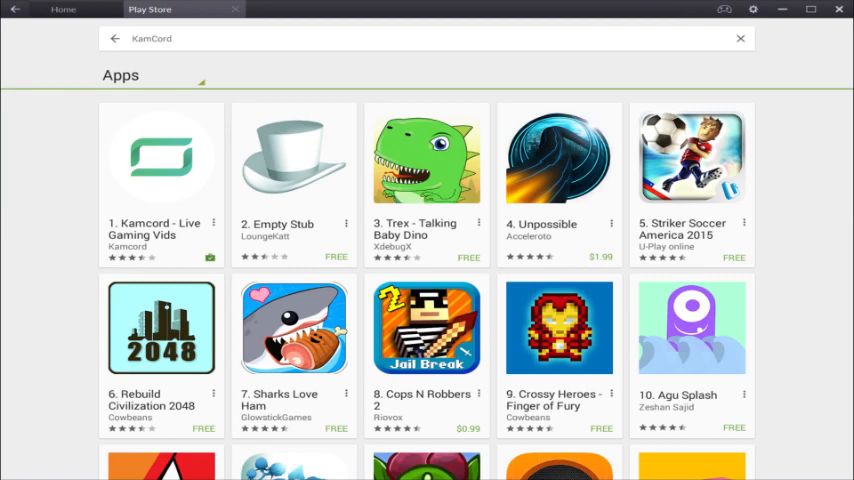
- Open the Kamcord - Live Gaming Vids app page and look down its details
{"action": "left_click", "coordinate": [160, 160]}
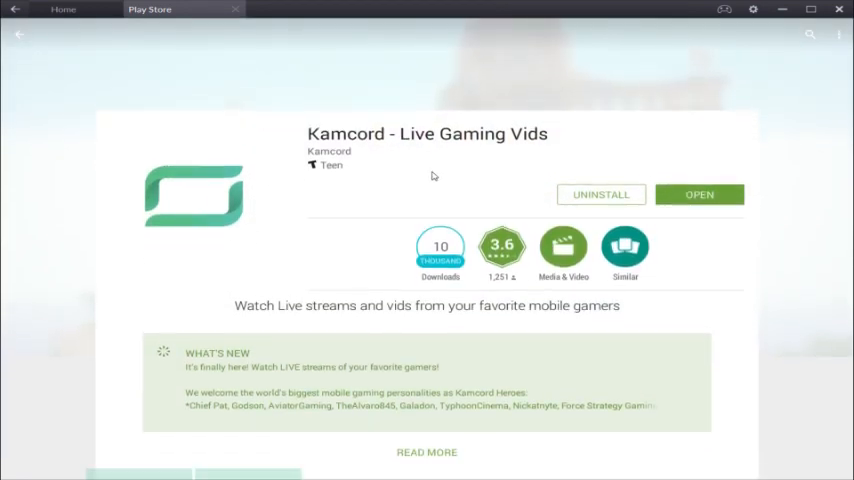
{"action": "scroll", "scroll_direction": "down", "scroll_amount": 3}
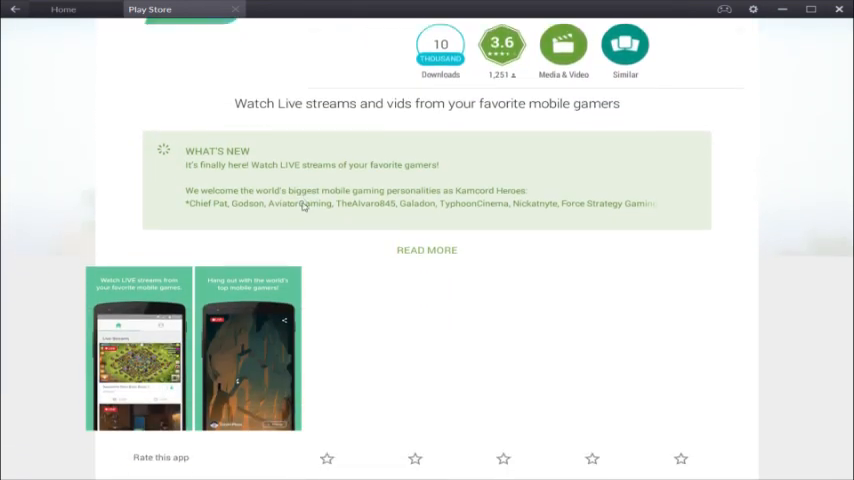
{"action": "scroll", "scroll_direction": "down", "scroll_amount": 3}
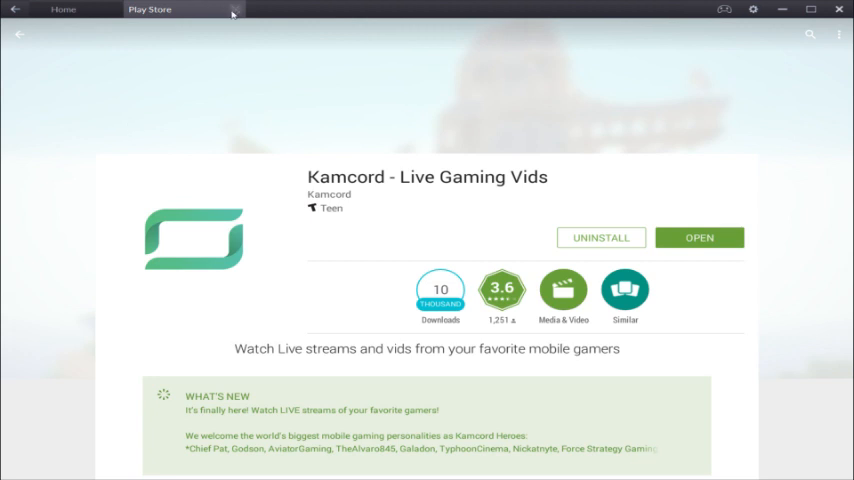
{"action": "mouse_move", "coordinate": [234, 16]}
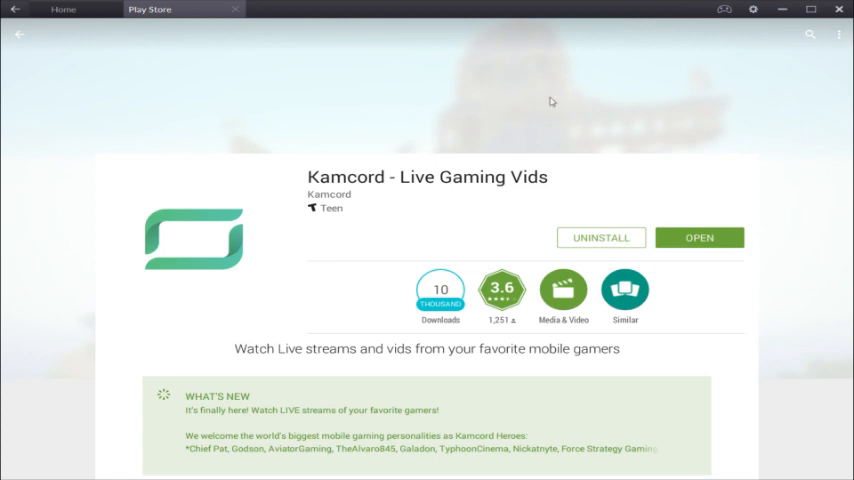
- Launch Kamcord and browse the Live Streams and Trending Videos feed
{"action": "left_click", "coordinate": [698, 236]}
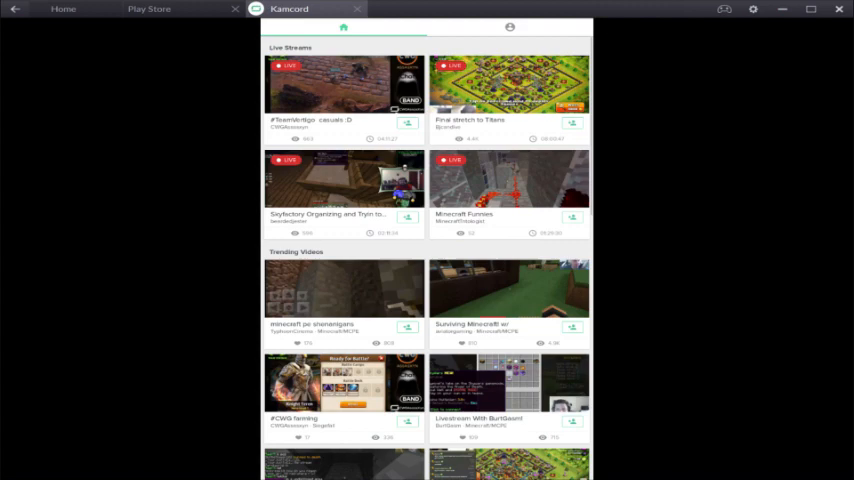
{"action": "scroll", "scroll_direction": "down", "scroll_amount": 3}
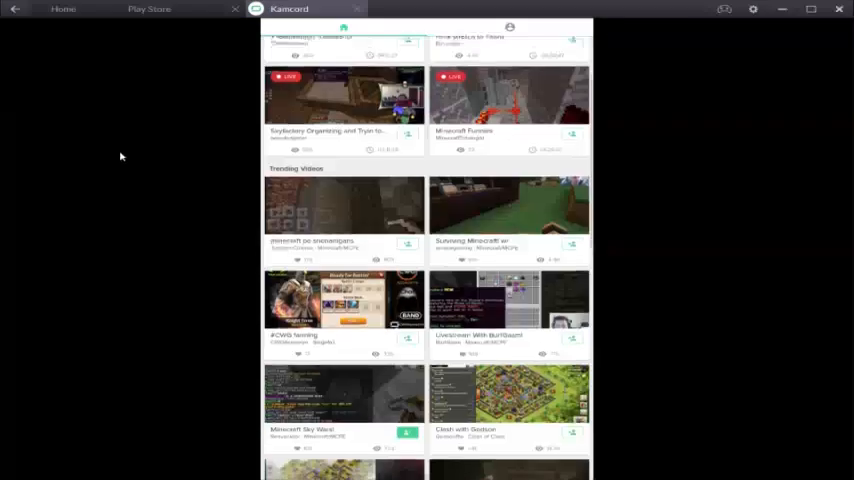
{"action": "scroll", "scroll_direction": "up", "scroll_amount": 3}
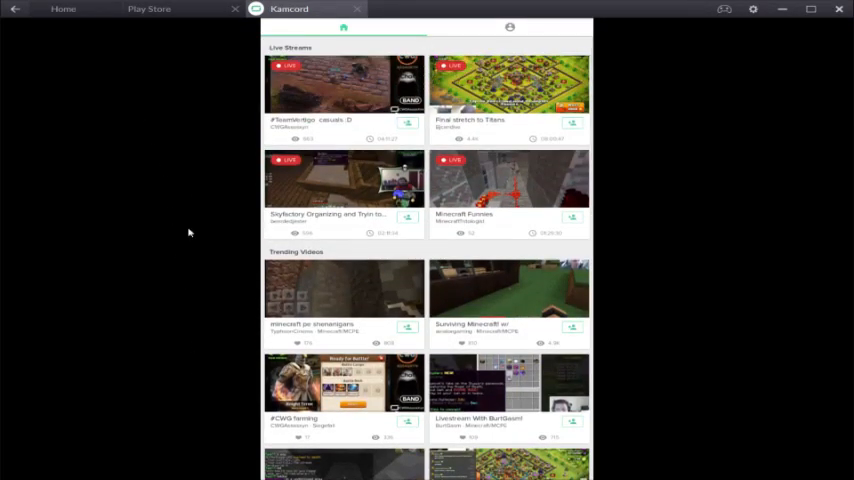
{"action": "scroll", "scroll_direction": "down", "scroll_amount": 3}
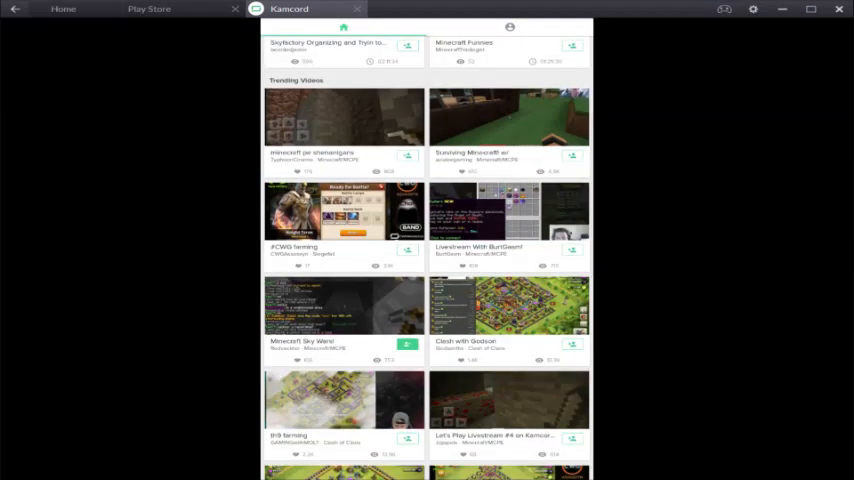
{"action": "scroll", "scroll_direction": "down", "scroll_amount": 3}
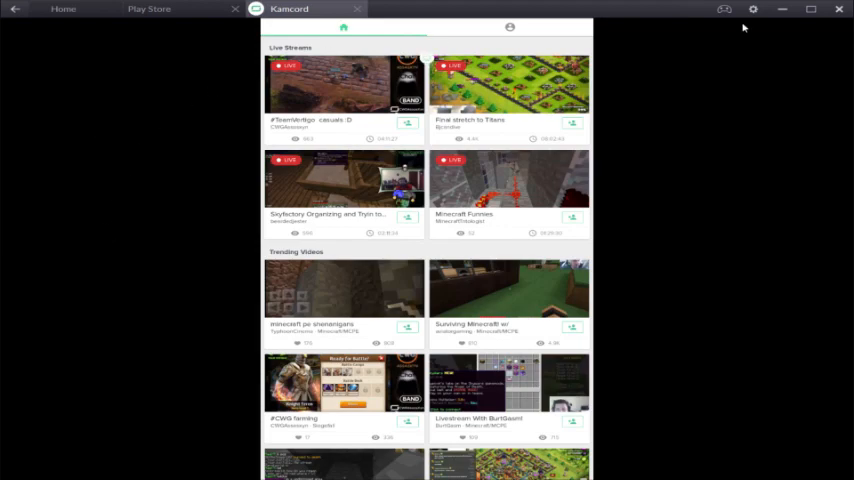
{"action": "scroll", "scroll_direction": "down", "scroll_amount": 3}
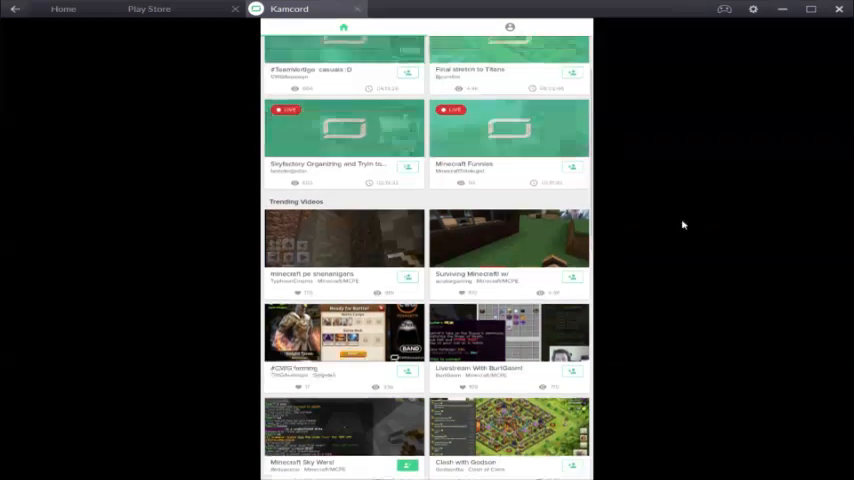
- Switch to the profile and scroll its uploaded videos
{"action": "left_click", "coordinate": [508, 28]}
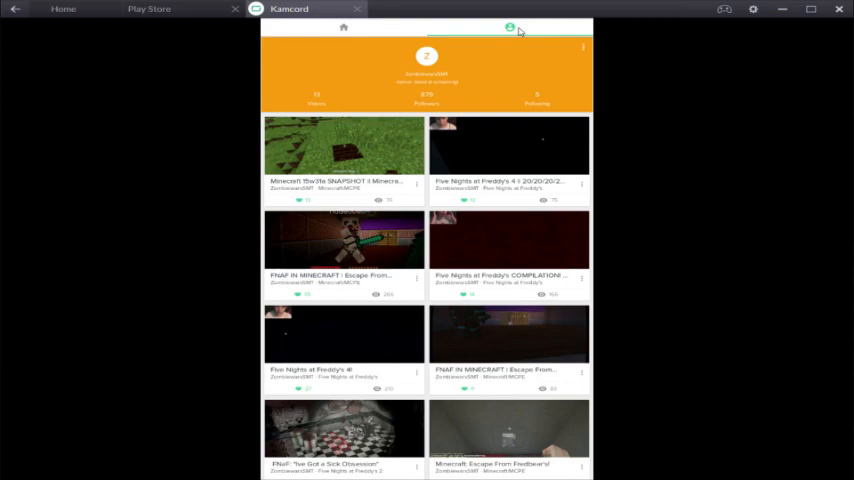
{"action": "mouse_move", "coordinate": [658, 284]}
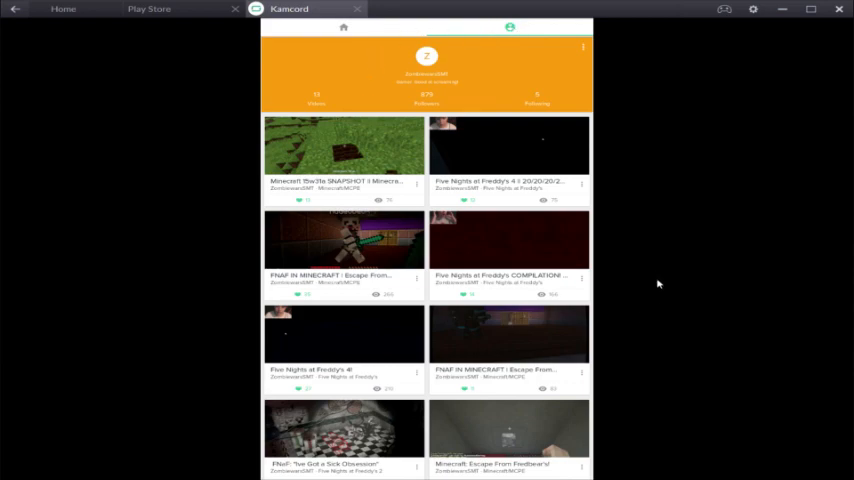
{"action": "scroll", "scroll_direction": "down", "scroll_amount": 3}
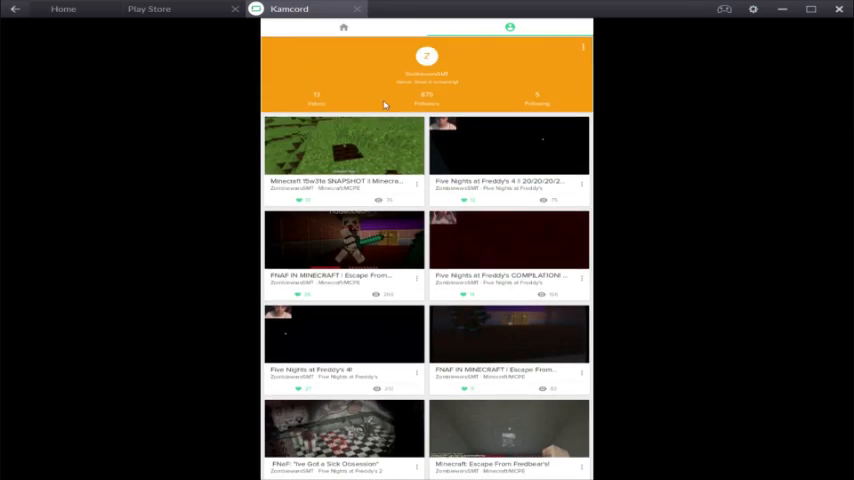
{"action": "mouse_move", "coordinate": [536, 308]}
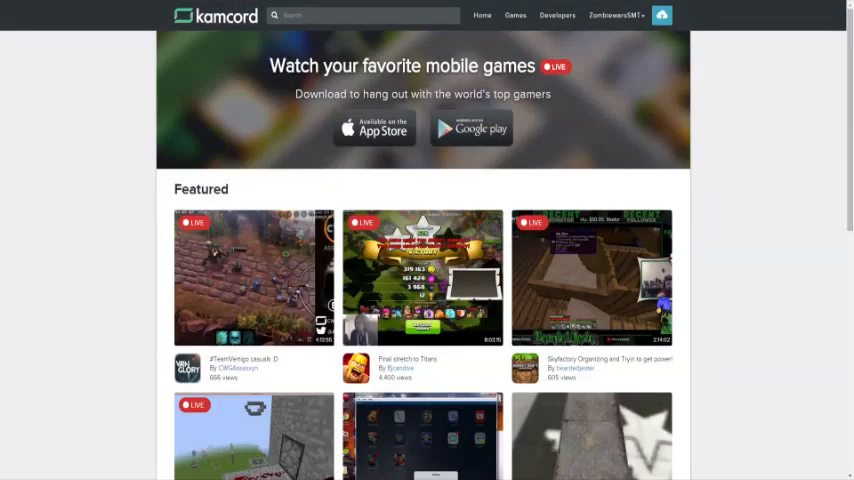
- Scroll the kamcord.com home page from the Featured live streams down to the Clash of Clans row
{"action": "scroll", "scroll_direction": "down", "scroll_amount": 3}
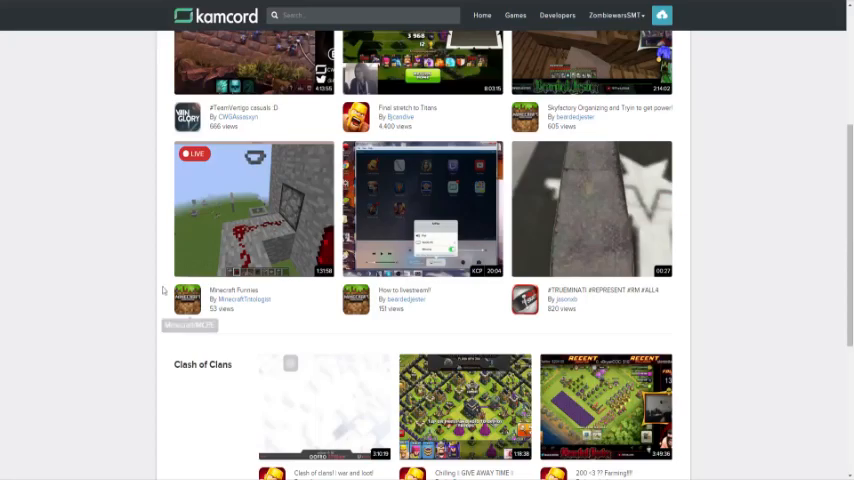
{"action": "scroll", "scroll_direction": "up", "scroll_amount": 3}
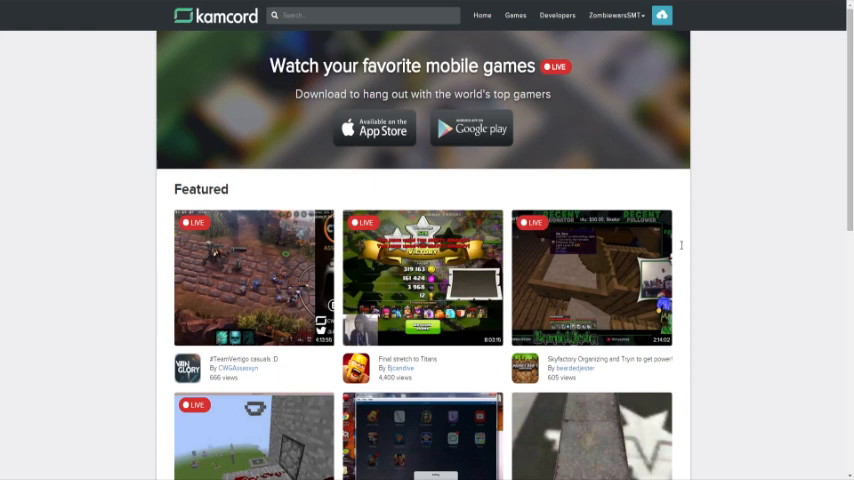
{"action": "scroll", "scroll_direction": "down", "scroll_amount": 3}
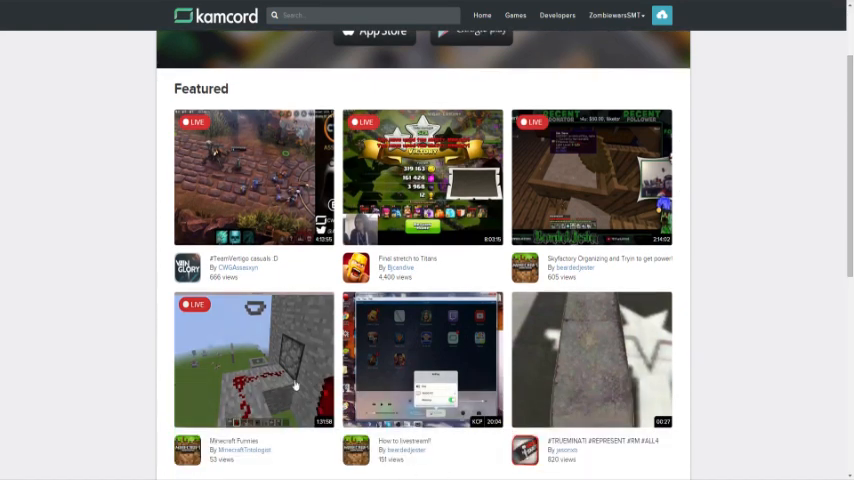
{"action": "scroll", "scroll_direction": "down", "scroll_amount": 3}
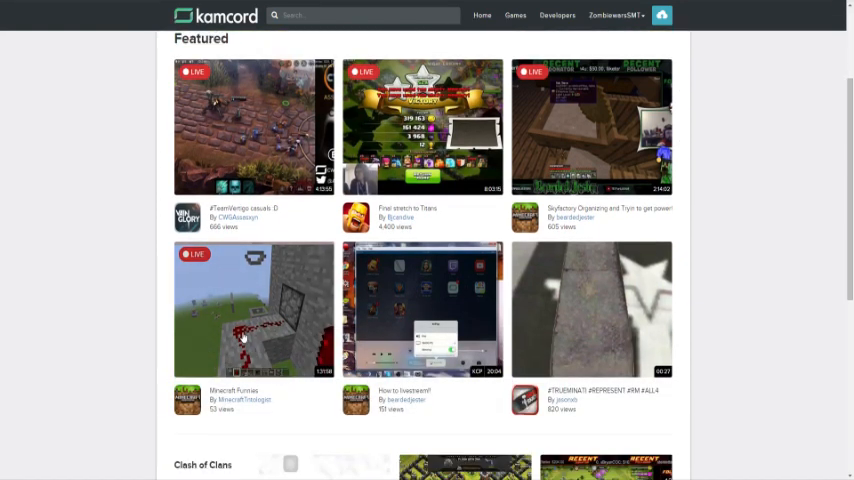
{"action": "scroll", "scroll_direction": "up", "scroll_amount": 3}
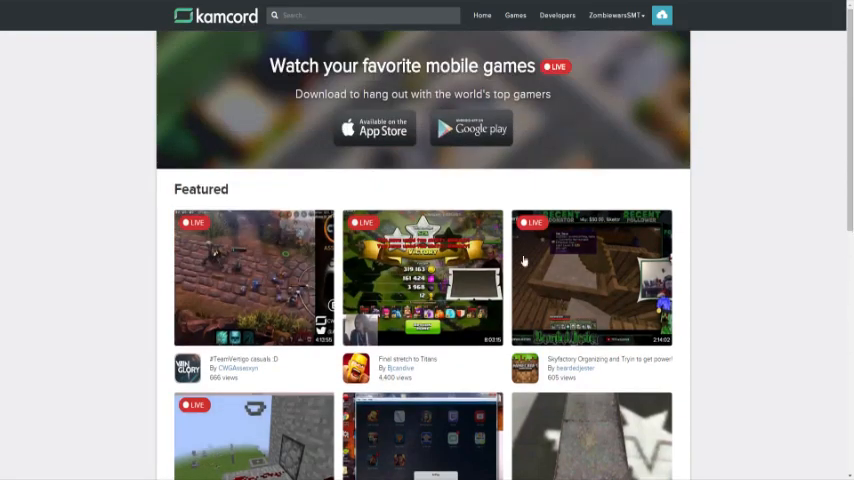
{"action": "scroll", "scroll_direction": "down", "scroll_amount": 3}
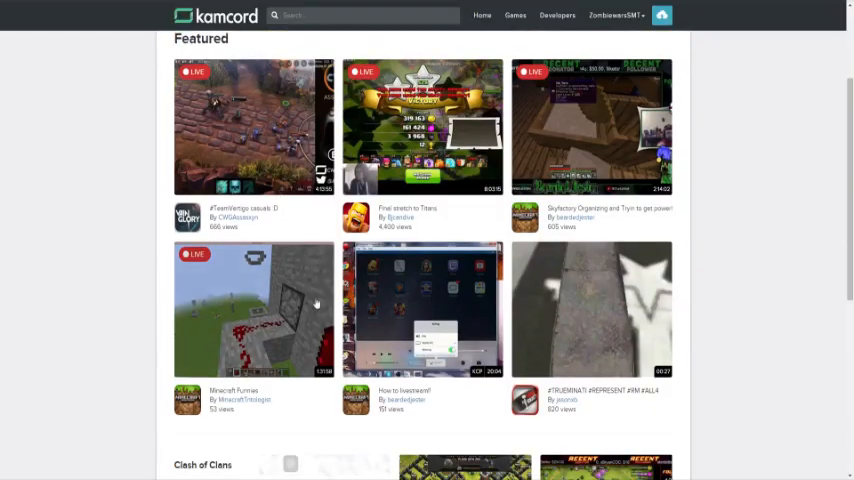
{"action": "scroll", "scroll_direction": "down", "scroll_amount": 3}
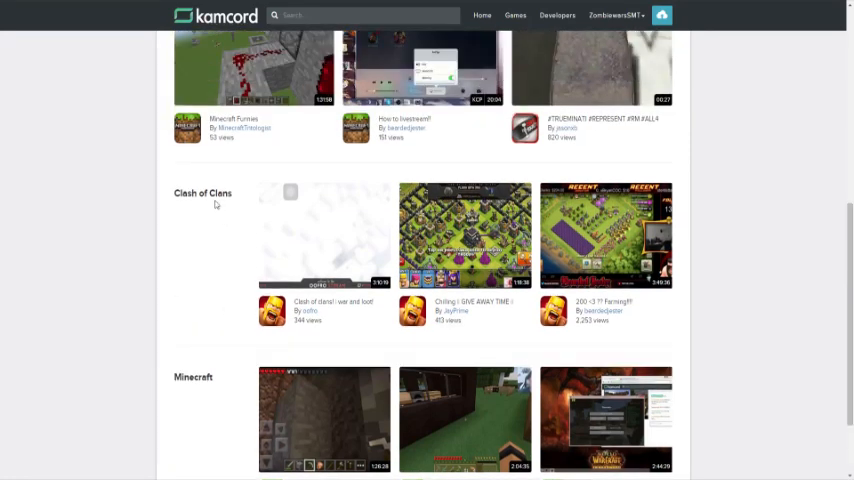
{"action": "scroll", "scroll_direction": "down", "scroll_amount": 3}
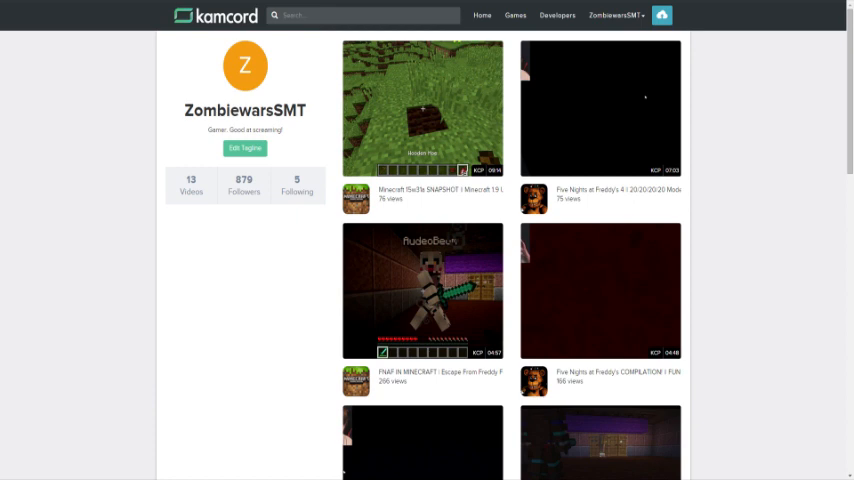
{"action": "mouse_move", "coordinate": [276, 324]}
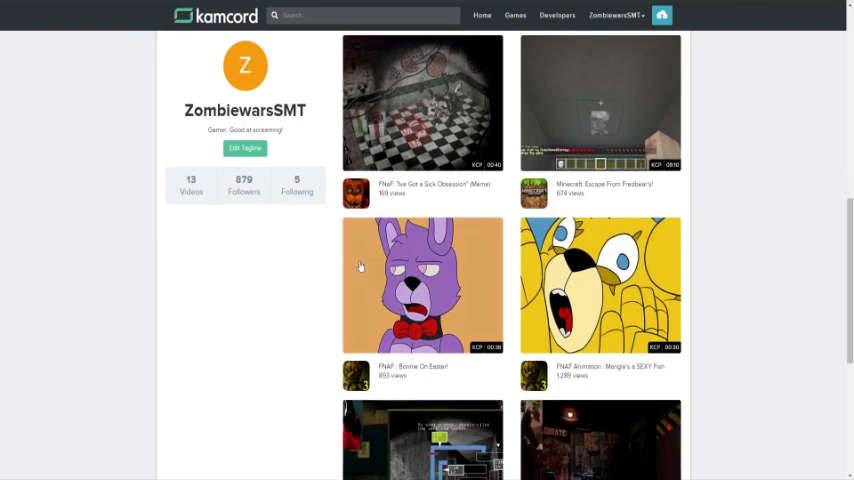
{"action": "scroll", "scroll_direction": "down", "scroll_amount": 3}
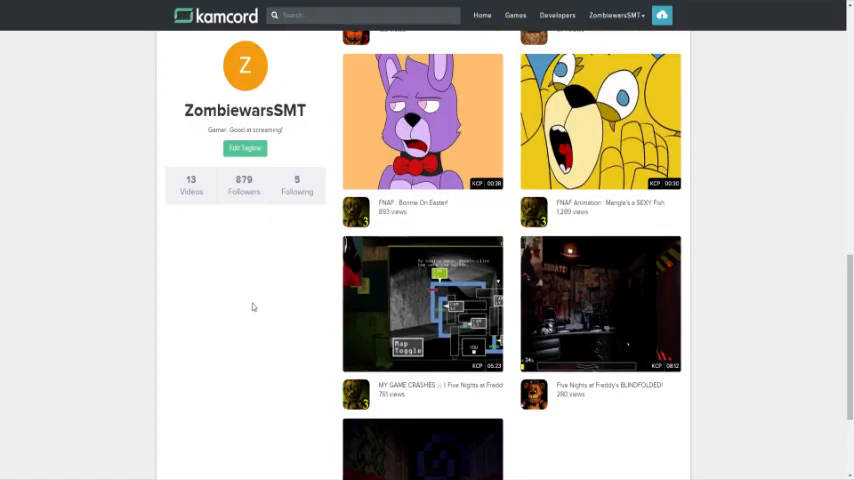
{"action": "scroll", "scroll_direction": "down", "scroll_amount": 3}
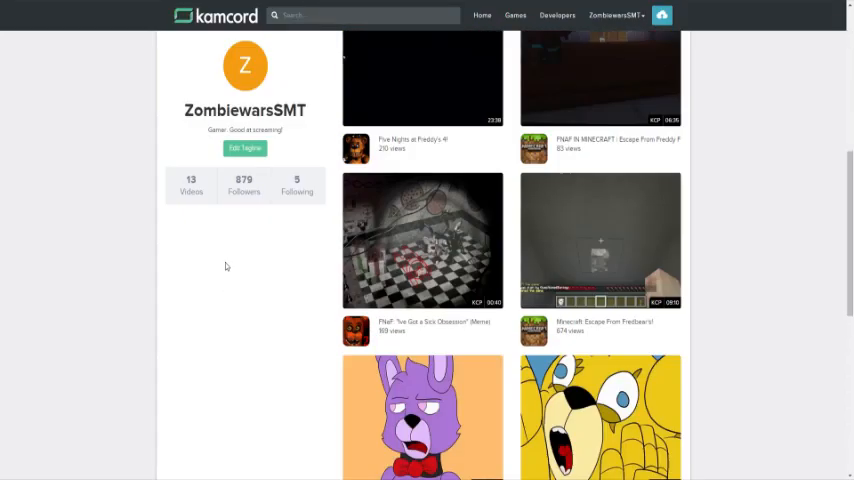
{"action": "scroll", "scroll_direction": "down", "scroll_amount": 3}
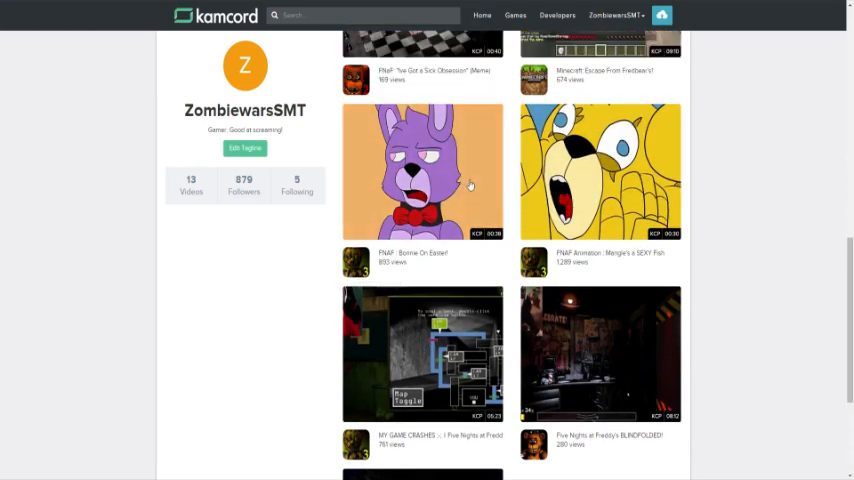
{"action": "mouse_move", "coordinate": [462, 258]}
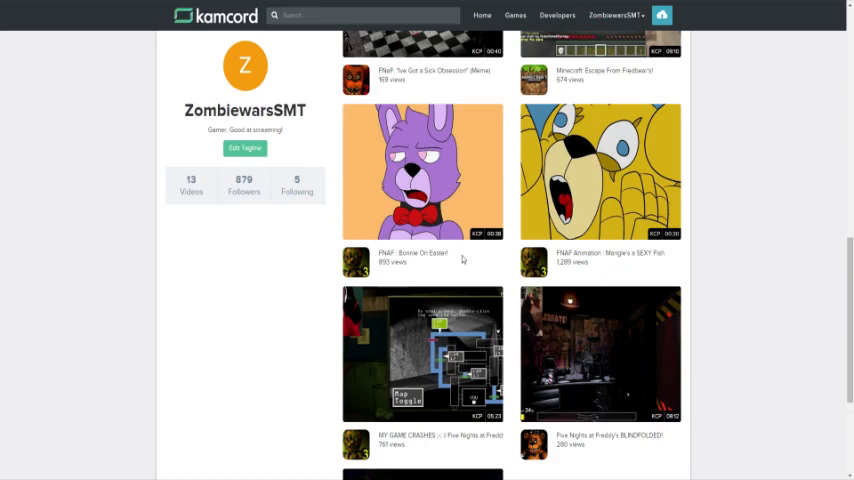
{"action": "scroll", "scroll_direction": "up", "scroll_amount": 3}
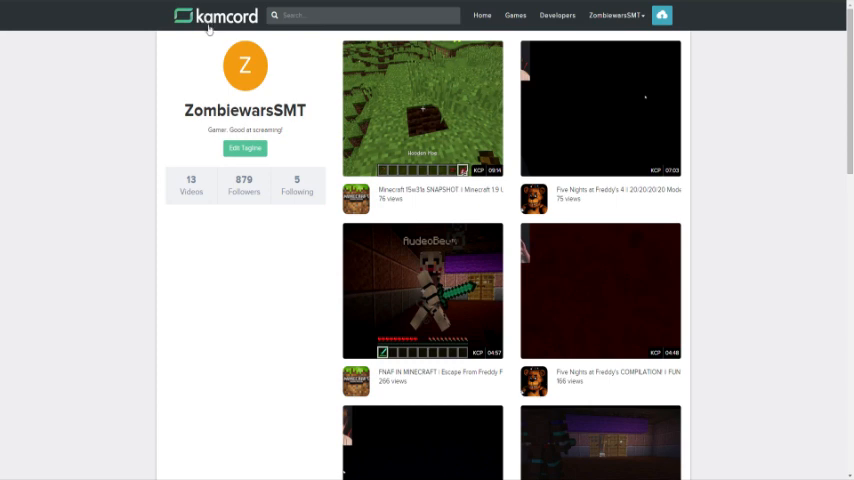
{"action": "left_click", "coordinate": [482, 16]}
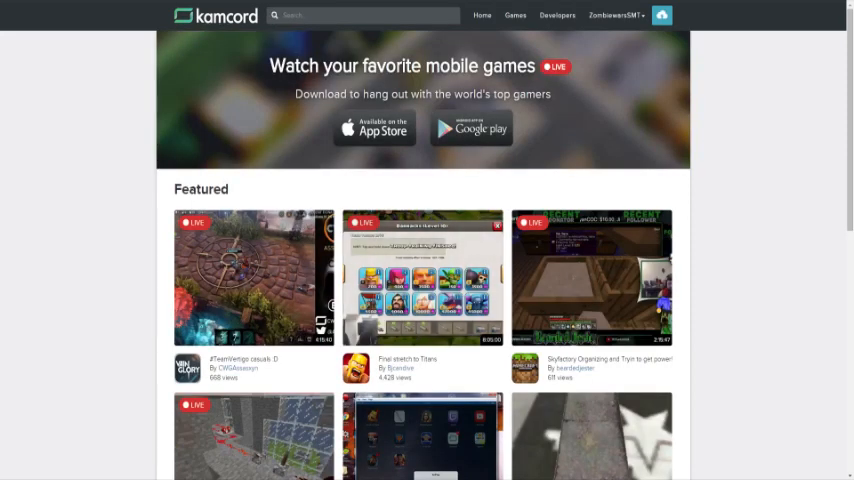
{"action": "scroll", "scroll_direction": "down", "scroll_amount": 3}
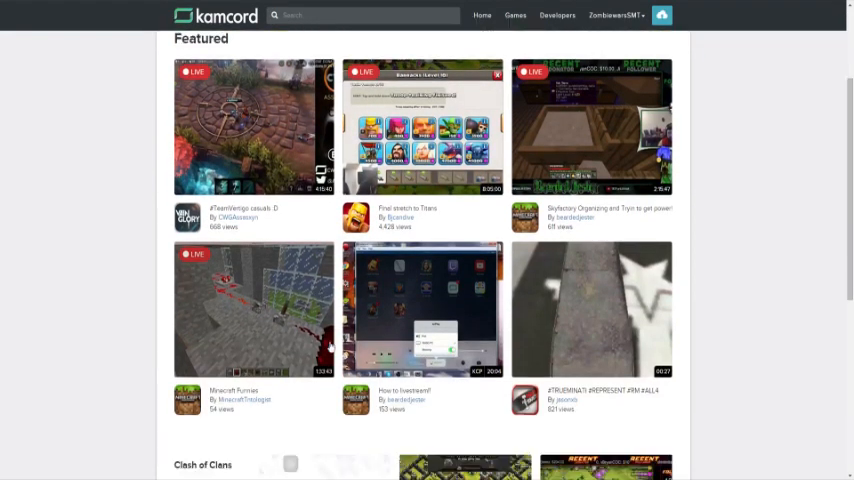
{"action": "scroll", "scroll_direction": "up", "scroll_amount": 3}
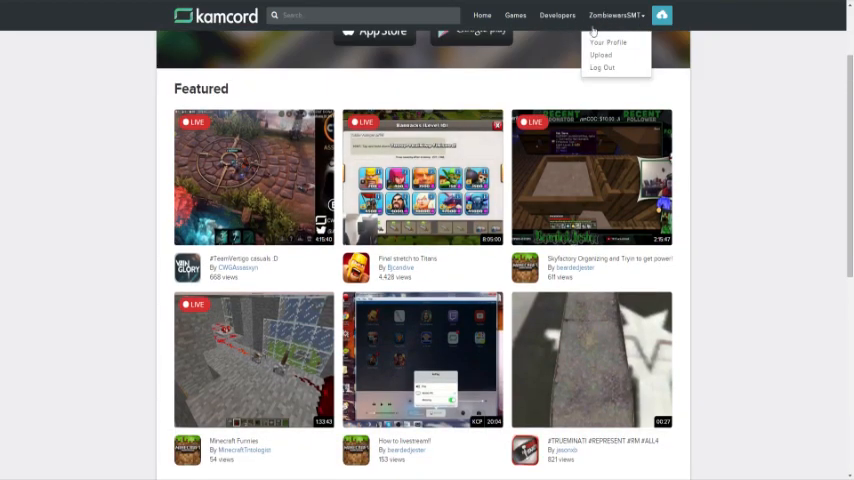
{"action": "left_click", "coordinate": [608, 42]}
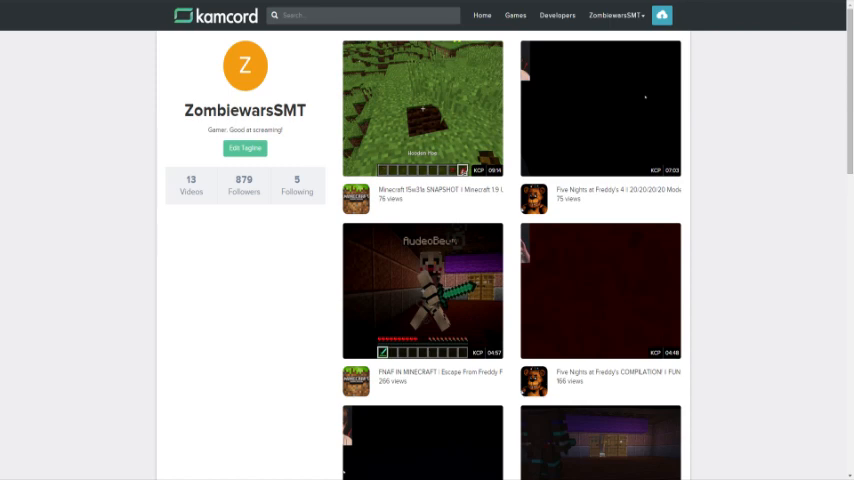
{"action": "scroll", "scroll_direction": "down", "scroll_amount": 3}
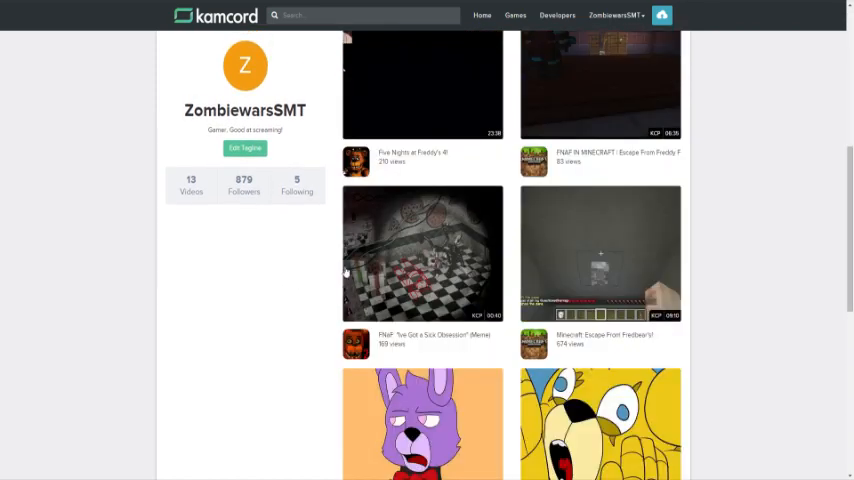
{"action": "scroll", "scroll_direction": "down", "scroll_amount": 3}
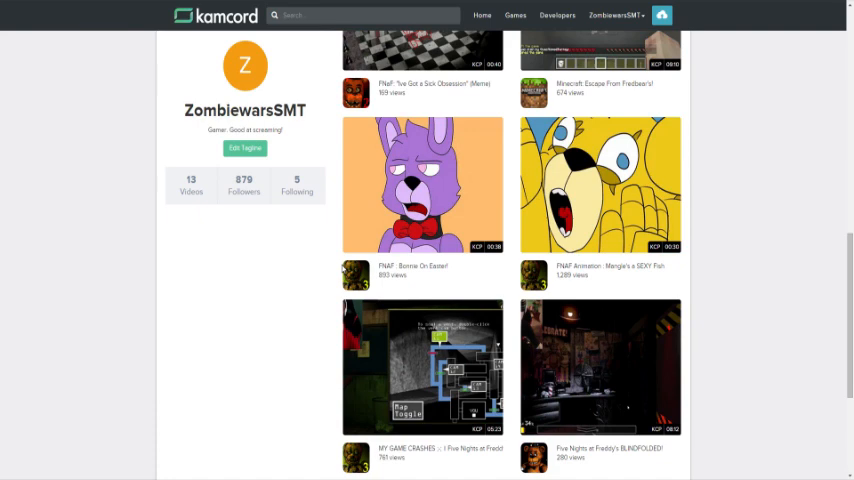
{"action": "scroll", "scroll_direction": "down", "scroll_amount": 3}
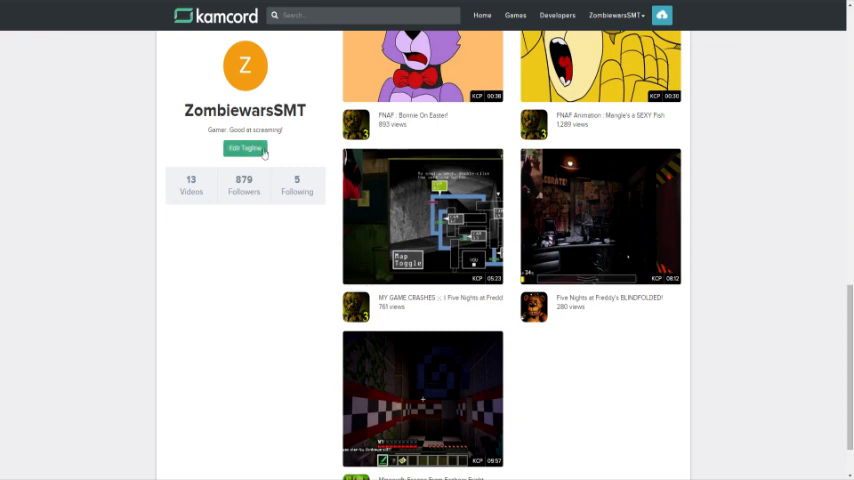
{"action": "scroll", "scroll_direction": "down", "scroll_amount": 3}
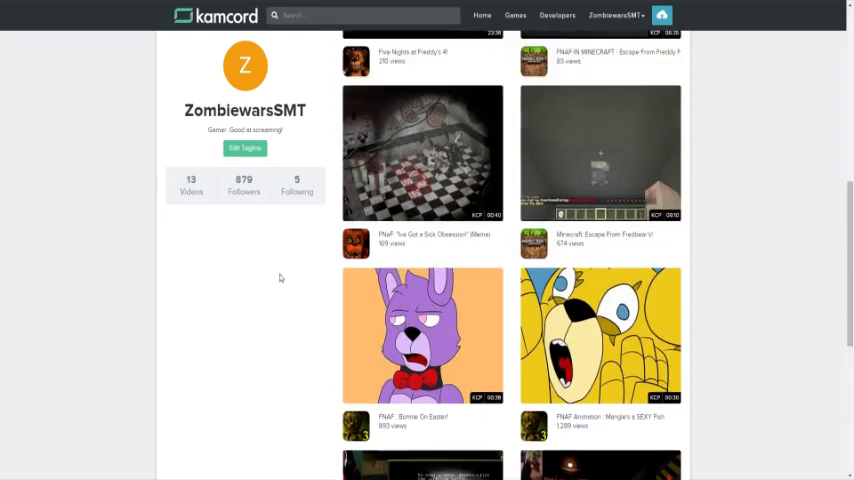
{"action": "scroll", "scroll_direction": "down", "scroll_amount": 3}
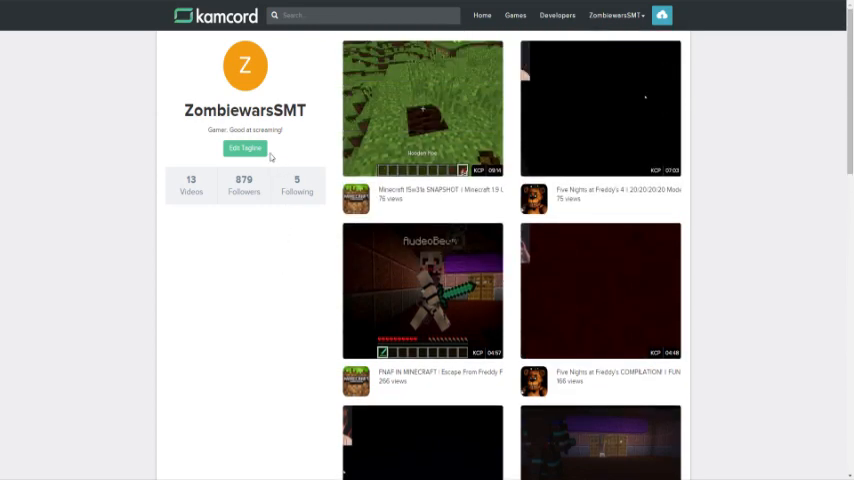
{"action": "scroll", "scroll_direction": "down", "scroll_amount": 3}
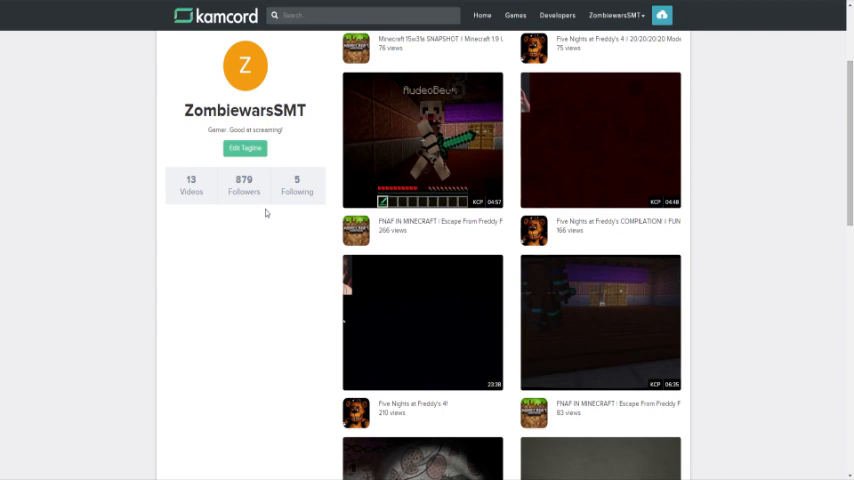
{"action": "scroll", "scroll_direction": "down", "scroll_amount": 3}
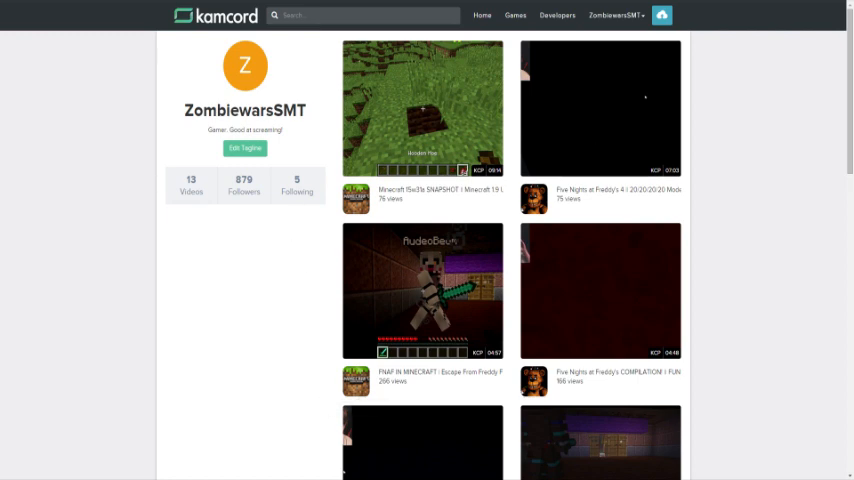
{"action": "scroll", "scroll_direction": "down", "scroll_amount": 3}
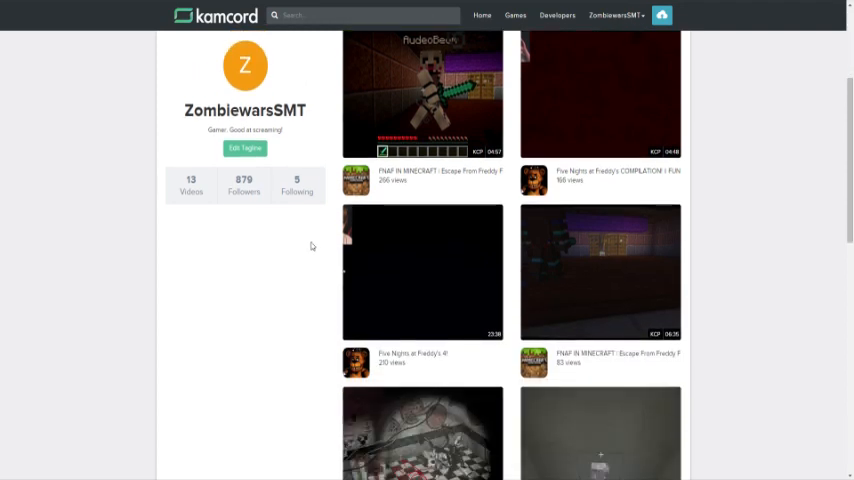
{"action": "scroll", "scroll_direction": "down", "scroll_amount": 3}
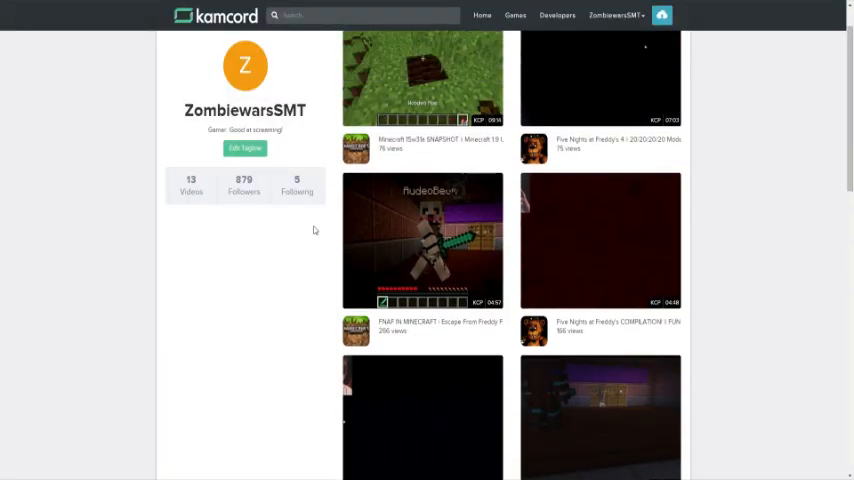
{"action": "scroll", "scroll_direction": "down", "scroll_amount": 3}
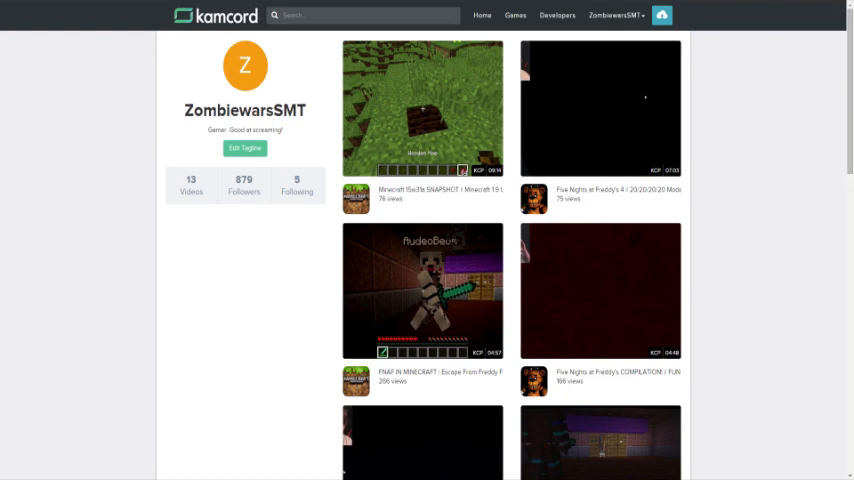
- Scroll down through the ZombiewarsSMT profile's uploaded videos
{"action": "scroll", "scroll_direction": "down", "scroll_amount": 3}
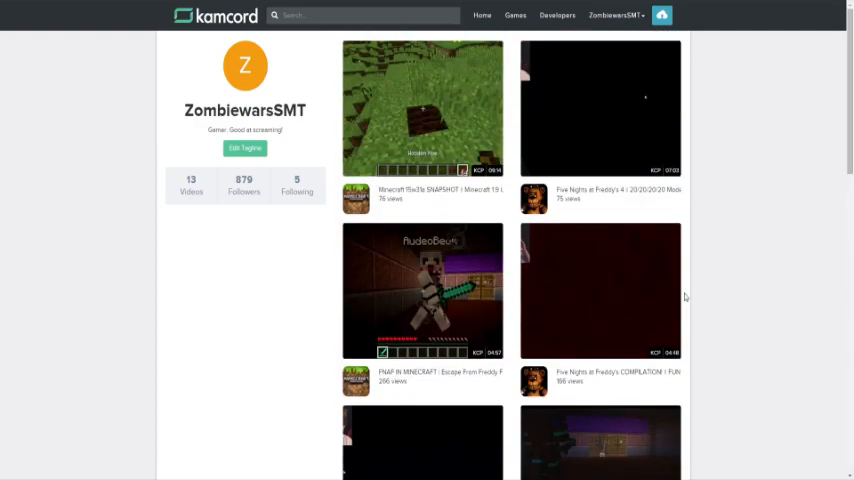
{"action": "scroll", "scroll_direction": "down", "scroll_amount": 3}
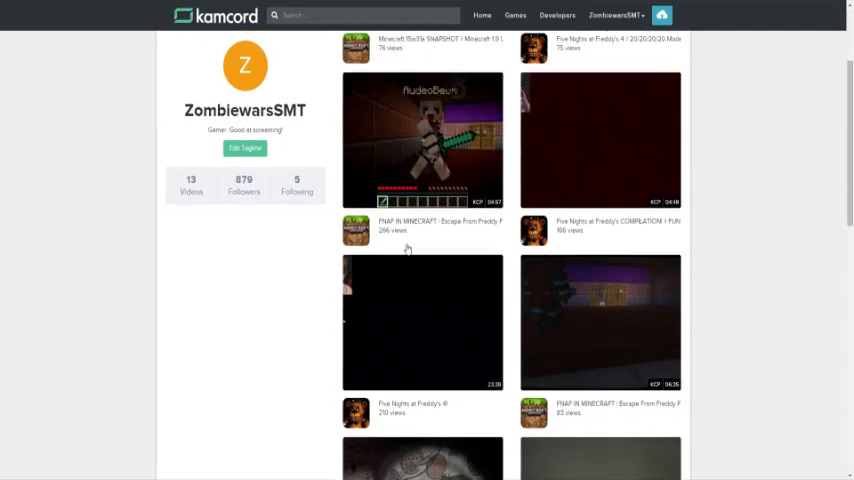
{"action": "scroll", "scroll_direction": "down", "scroll_amount": 3}
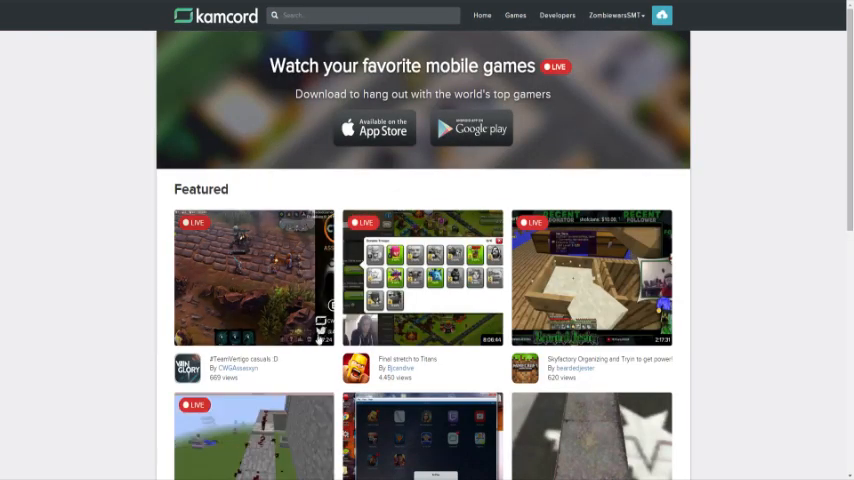
{"action": "scroll", "scroll_direction": "down", "scroll_amount": 3}
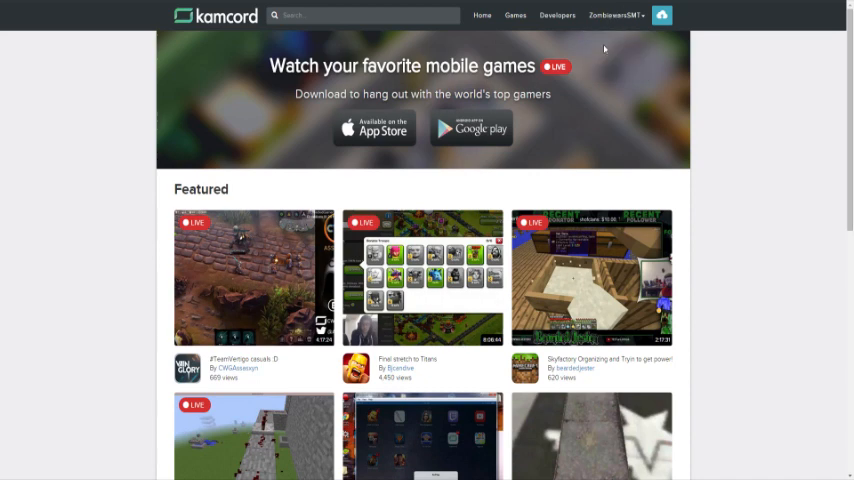
{"action": "left_click", "coordinate": [620, 16]}
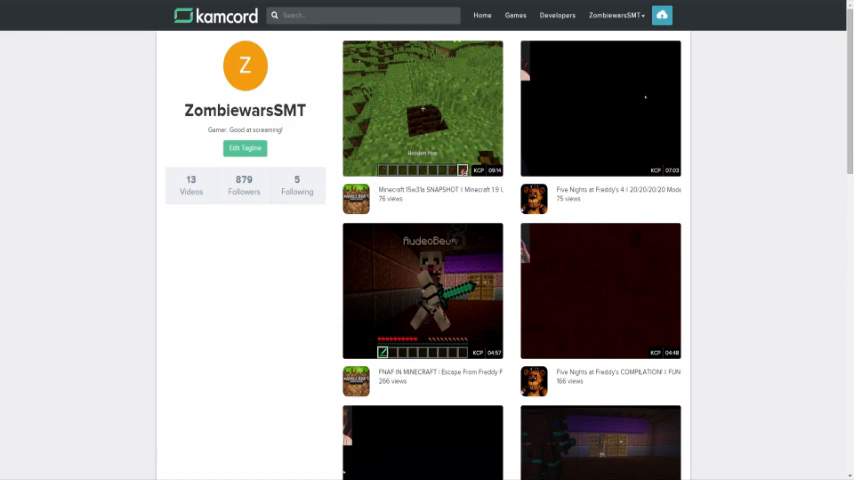
{"action": "mouse_move", "coordinate": [386, 120]}
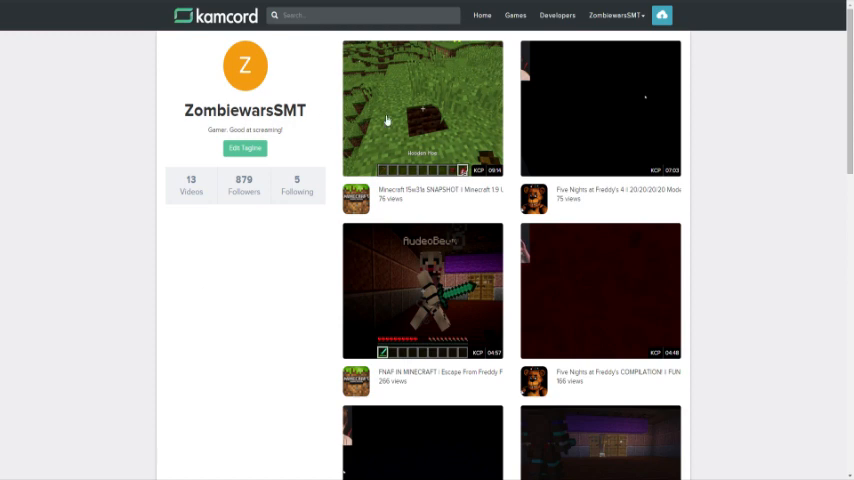
- Scroll through ZombiewarsSMT's uploaded videos on the profile page
{"action": "scroll", "scroll_direction": "down", "scroll_amount": 3}
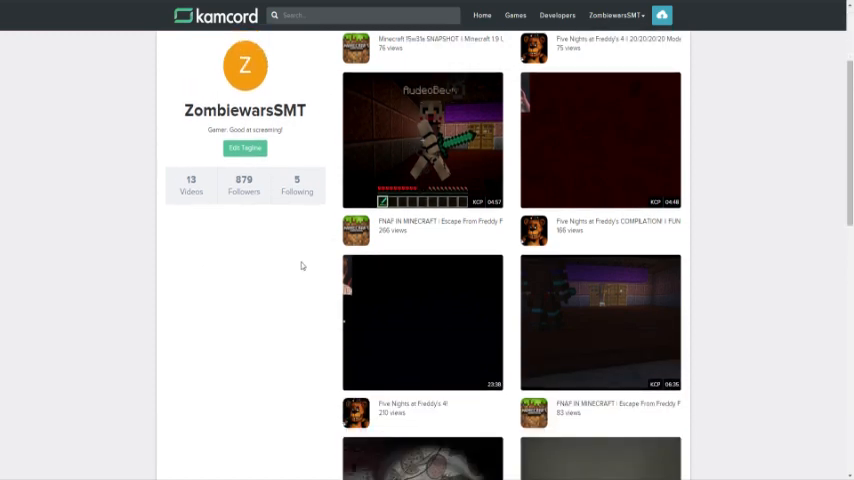
{"action": "scroll", "scroll_direction": "down", "scroll_amount": 3}
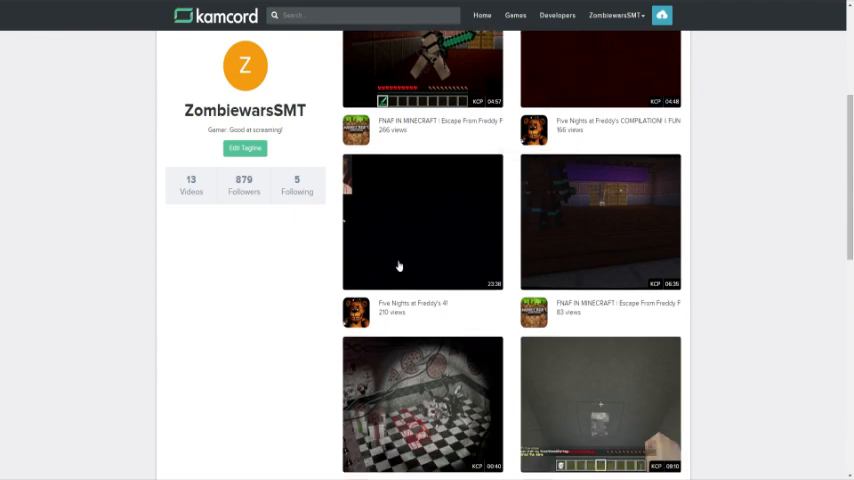
{"action": "mouse_move", "coordinate": [256, 304]}
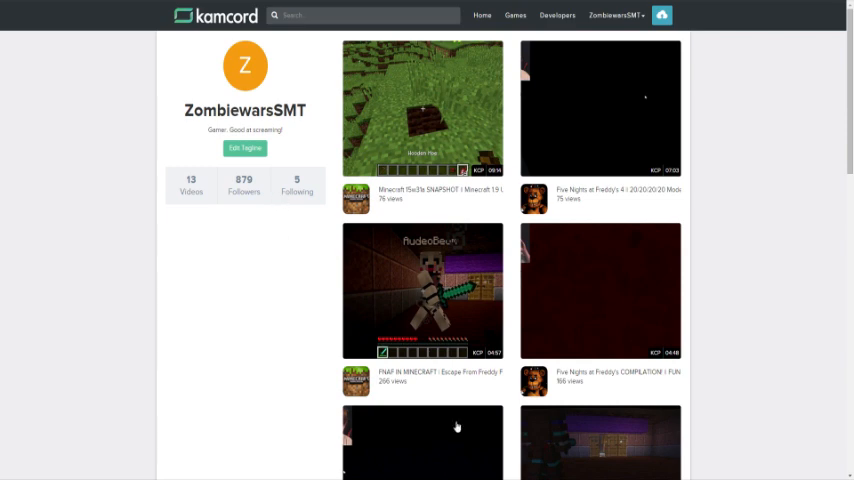
{"action": "scroll", "scroll_direction": "down", "scroll_amount": 3}
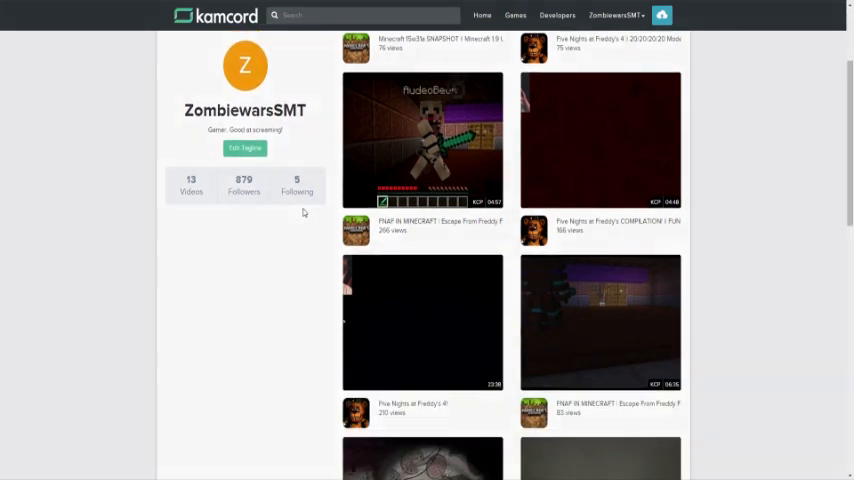